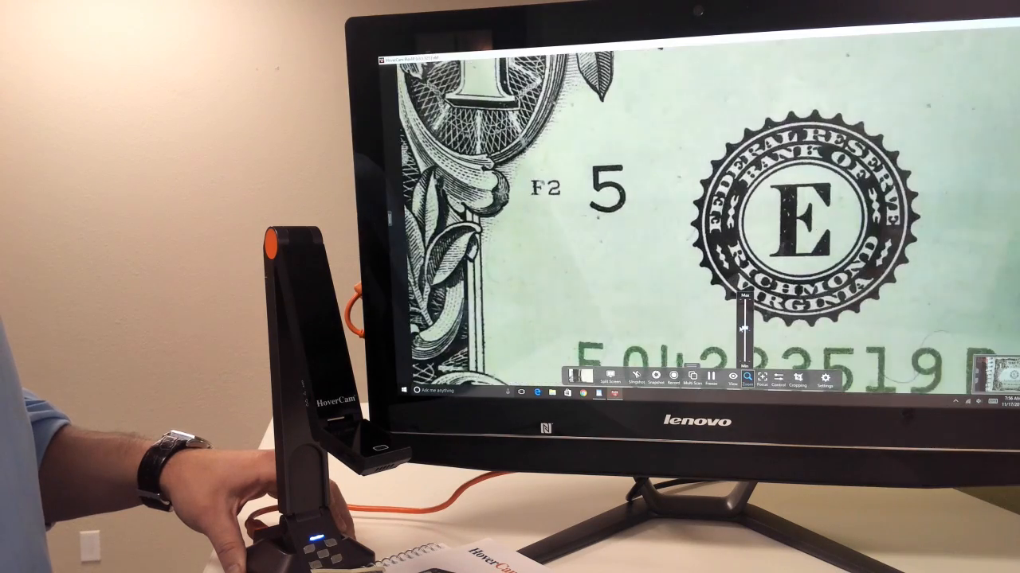
Zoom out to the full dollar bill and outline its left portion with the Crop tool
left_click(745, 381)
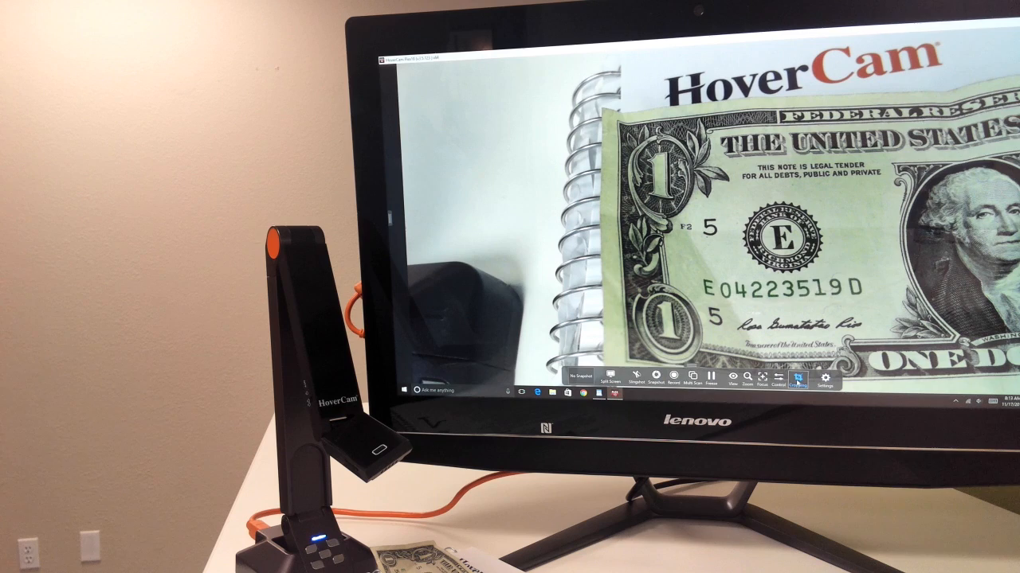
left_click(797, 376)
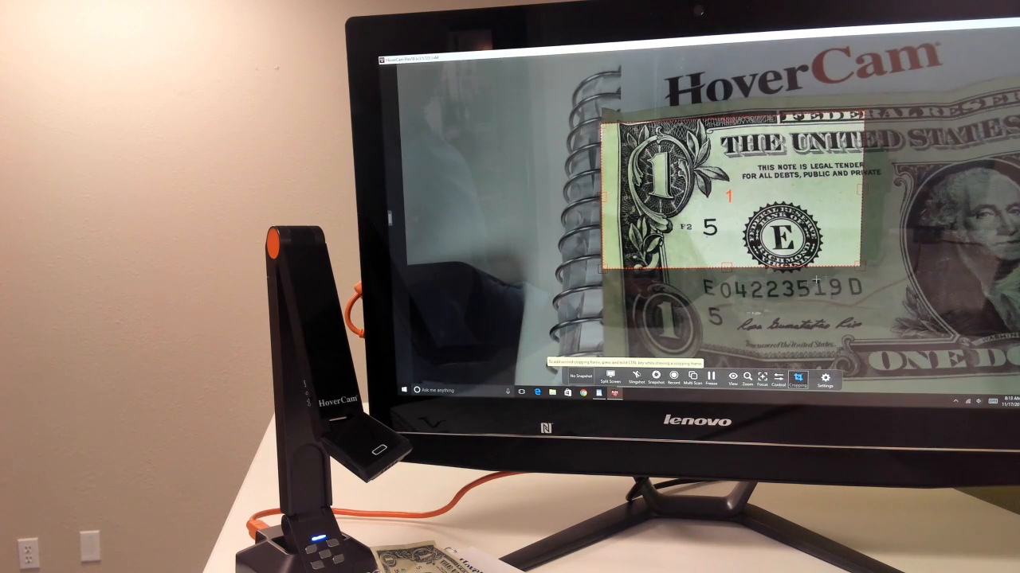
left_click(656, 379)
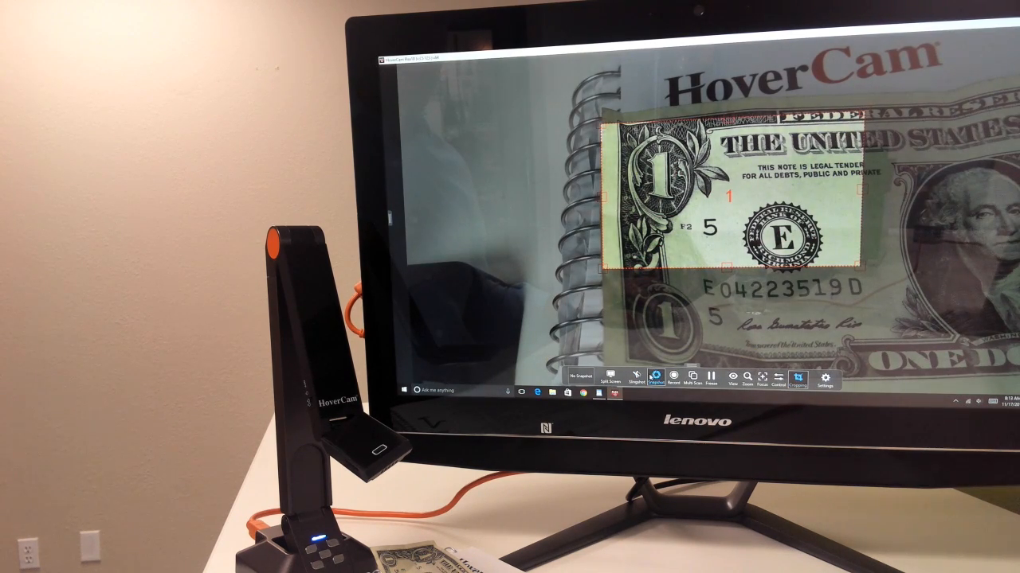